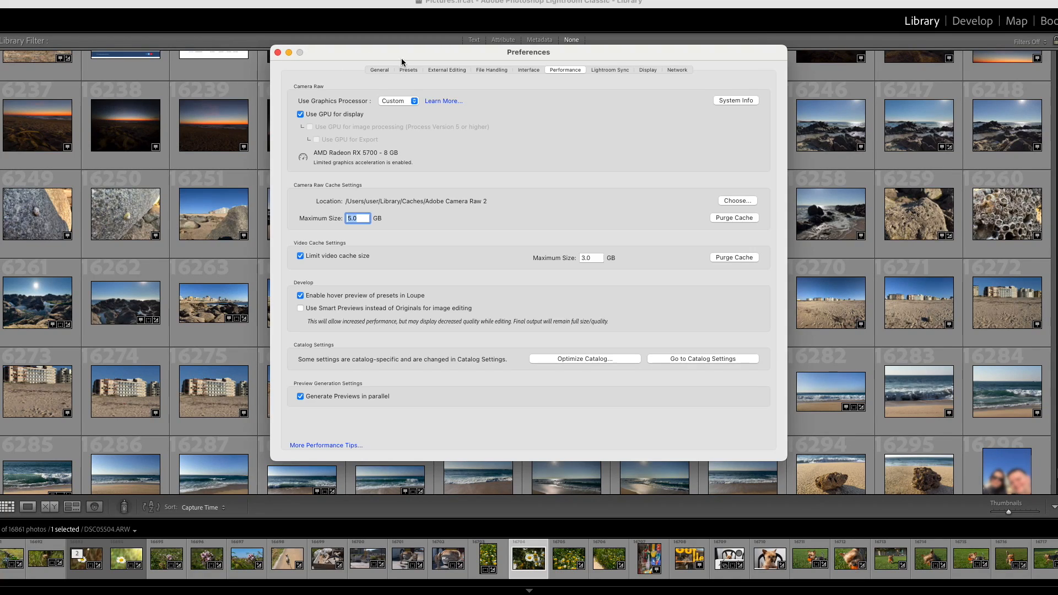
mouse_move(540, 108)
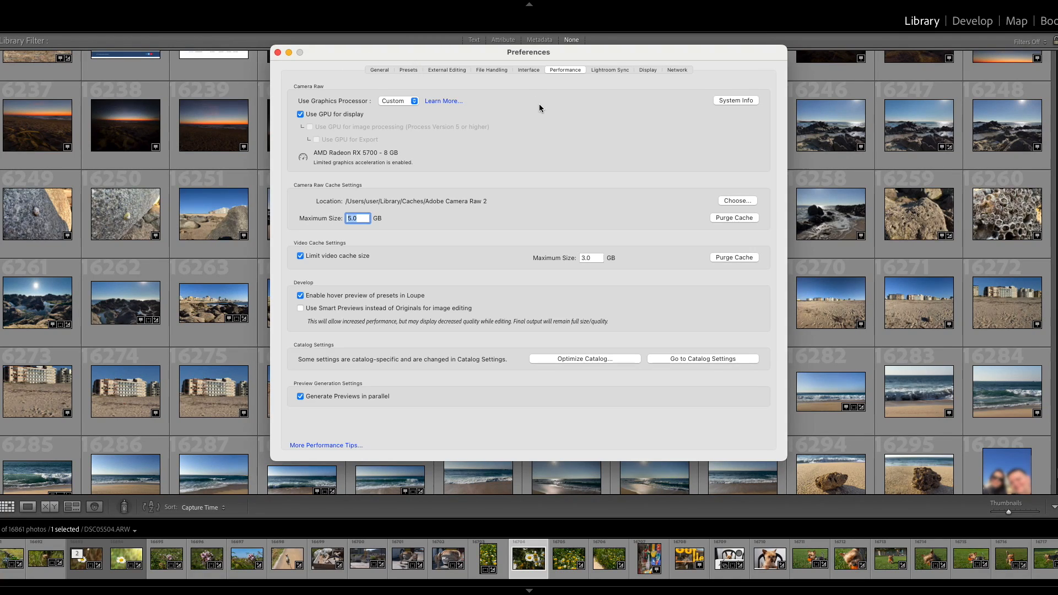
mouse_move(314, 123)
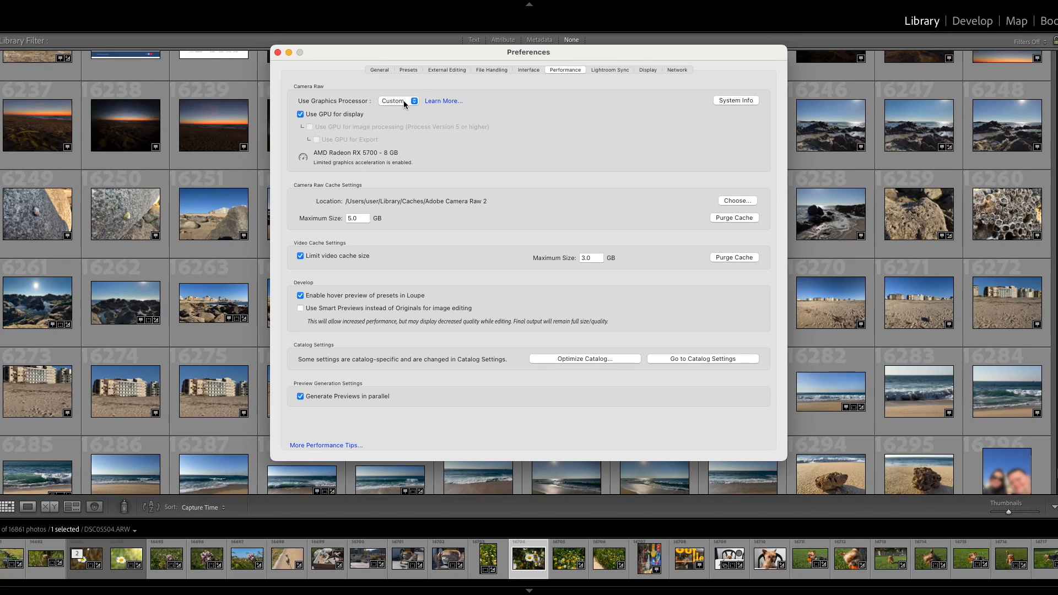
Set Use Graphics Processor to Auto, then quit Lightroom via Shutdown despite the sync in progress
left_click(397, 101)
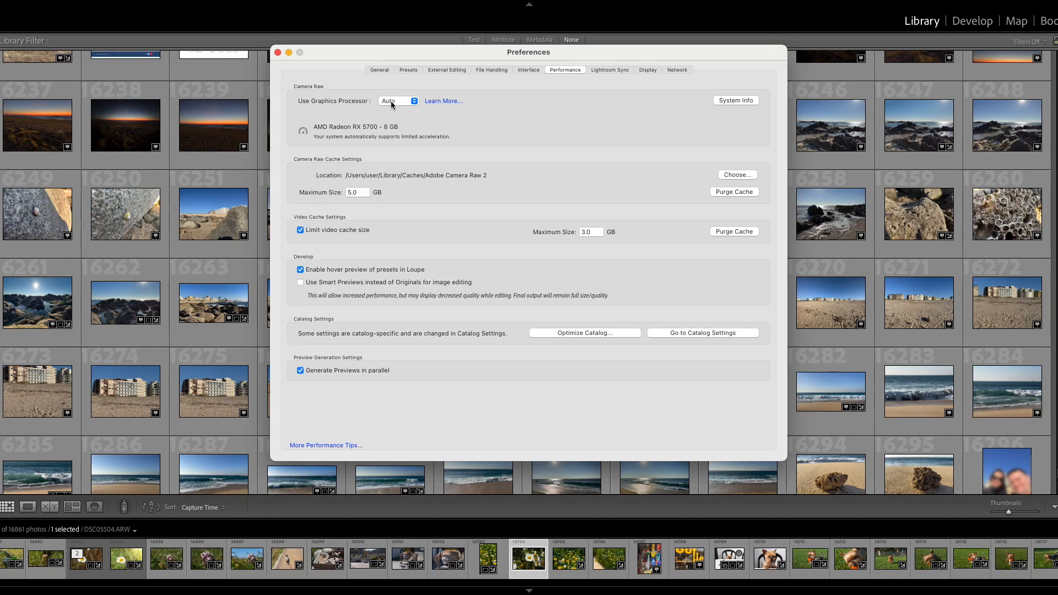
left_click(398, 101)
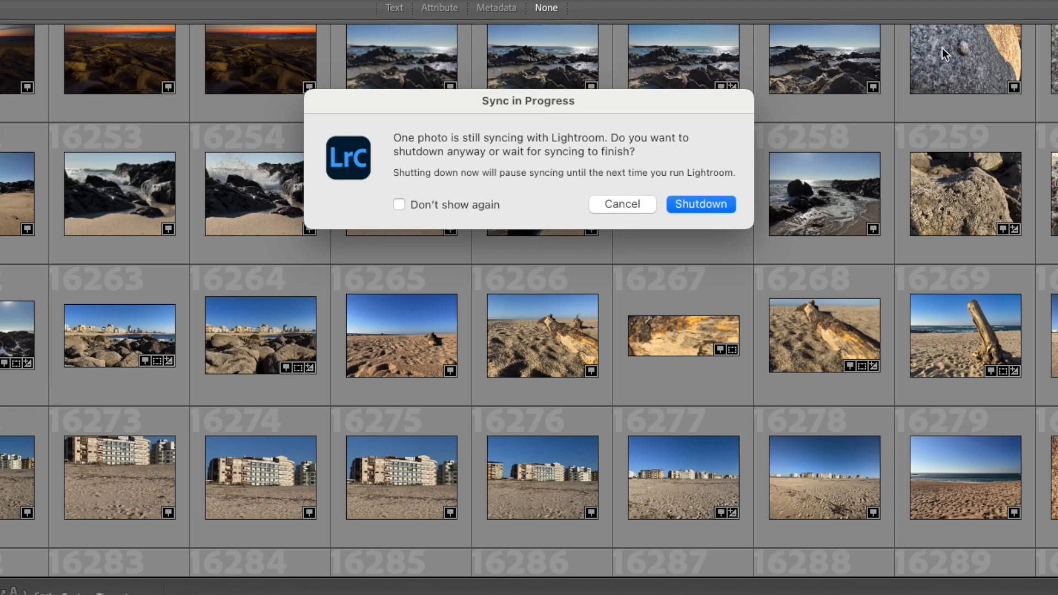
left_click(701, 204)
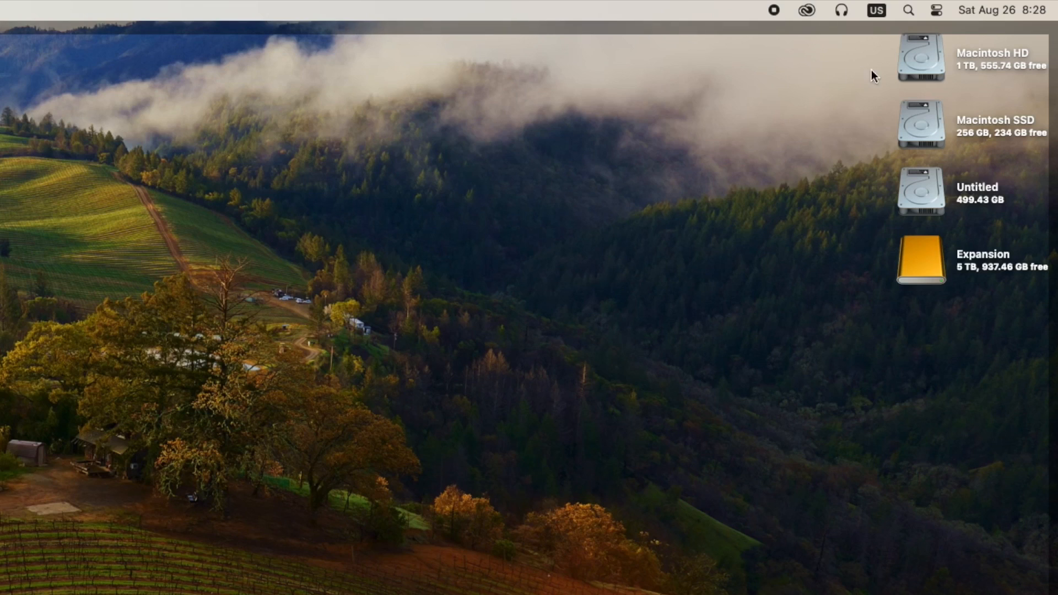
Navigate from Macintosh HD through Users to the user home folder
double_click(916, 61)
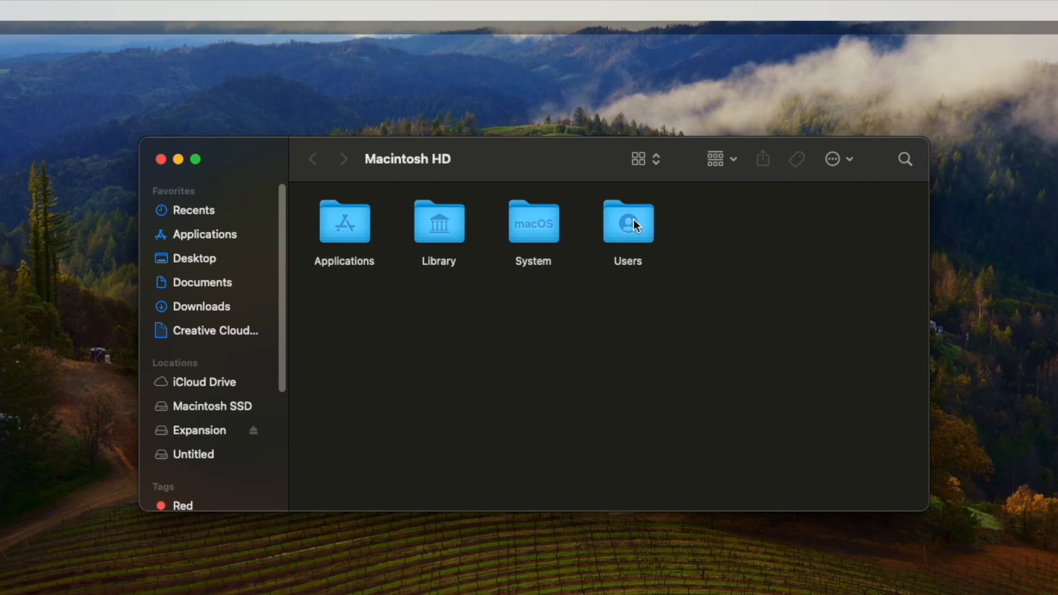
double_click(628, 221)
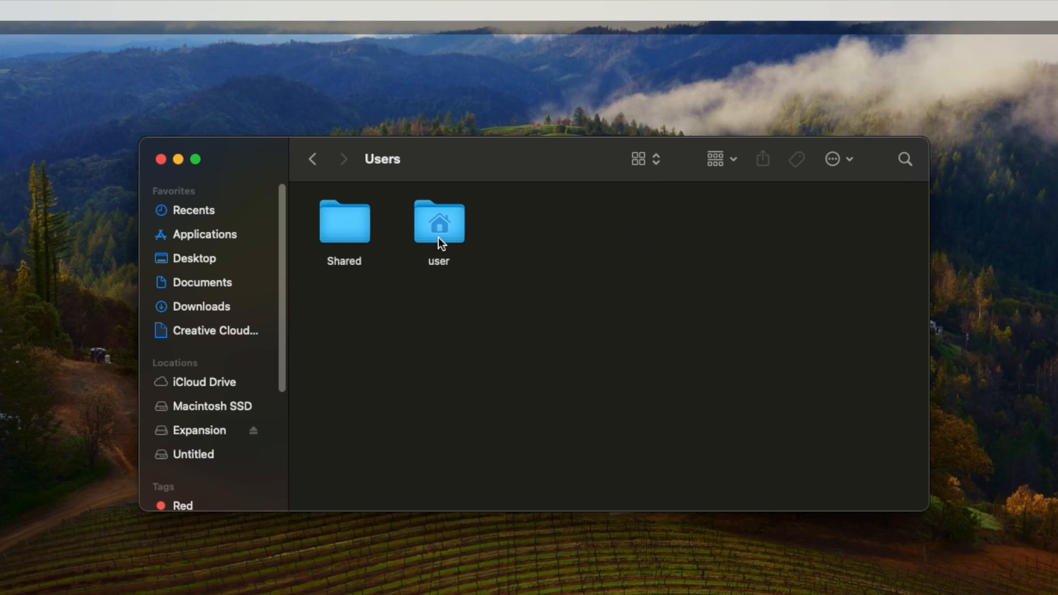
double_click(438, 223)
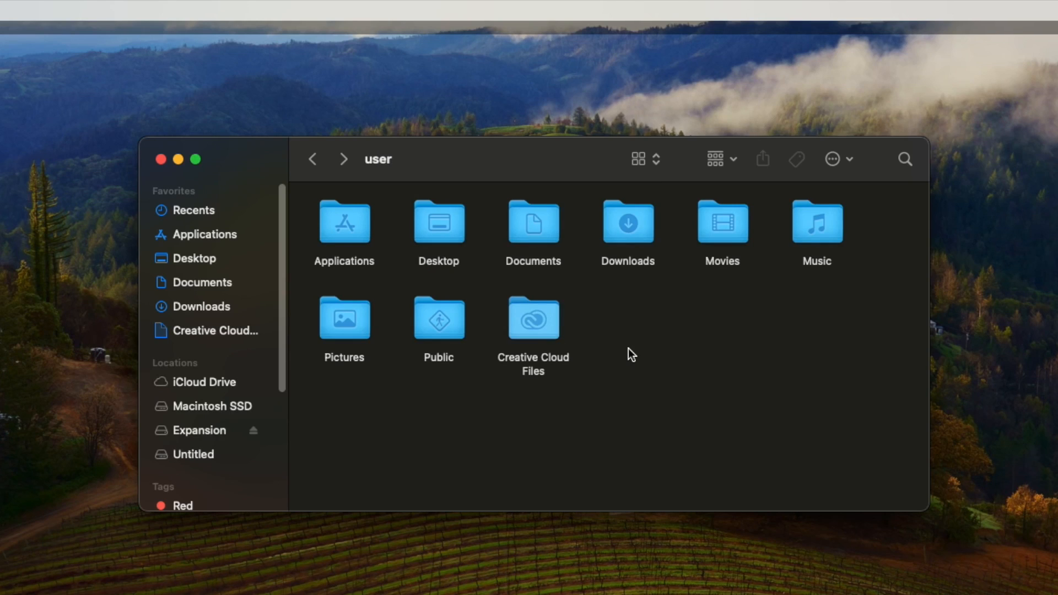
Turn on Show Library Folder in View Options and open Application Support
right_click(630, 354)
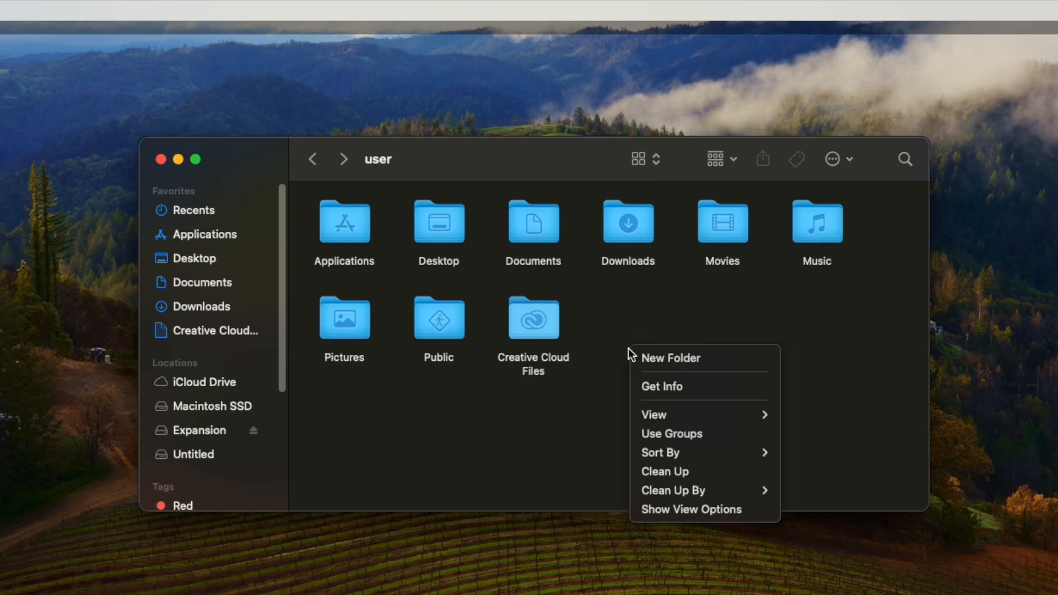
left_click(704, 518)
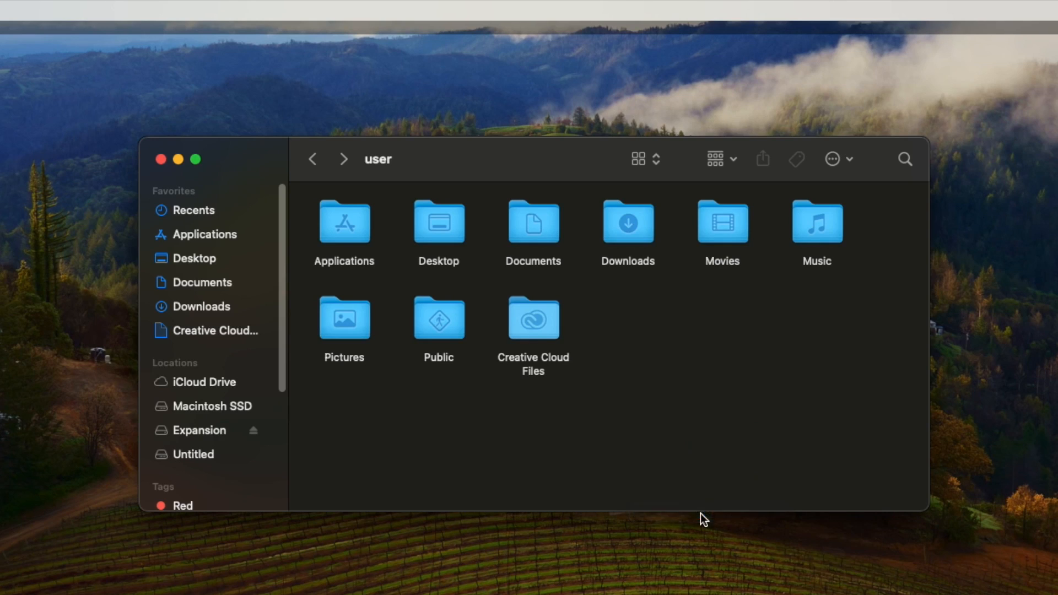
left_click(833, 159)
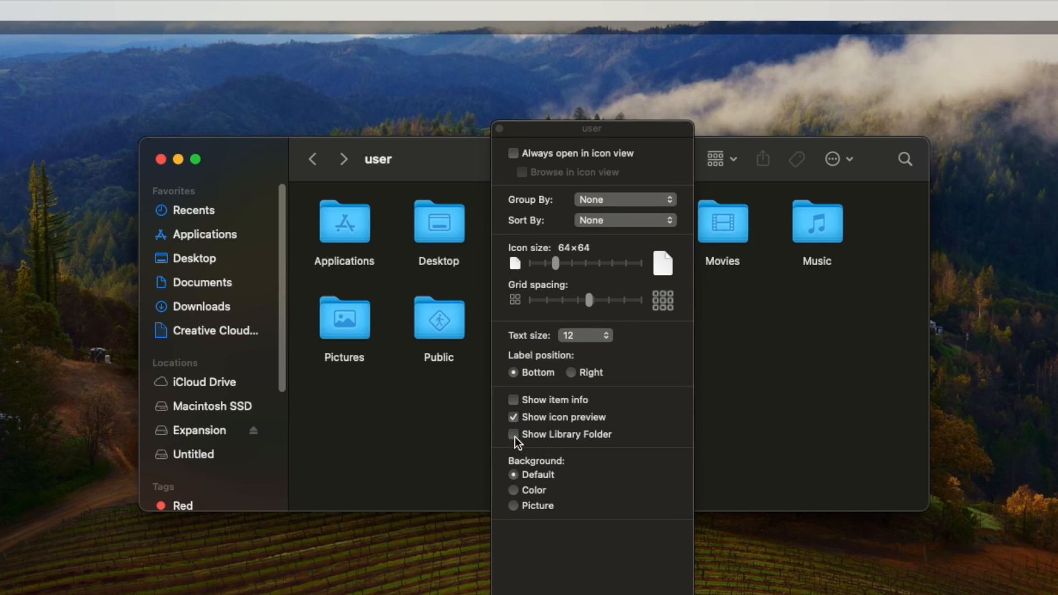
left_click(513, 435)
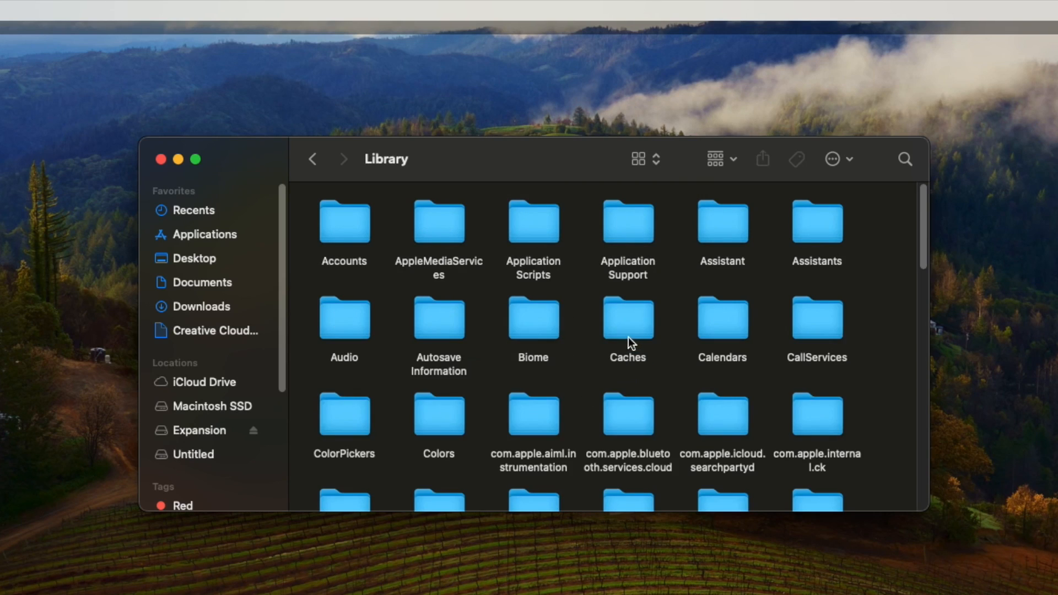
double_click(628, 222)
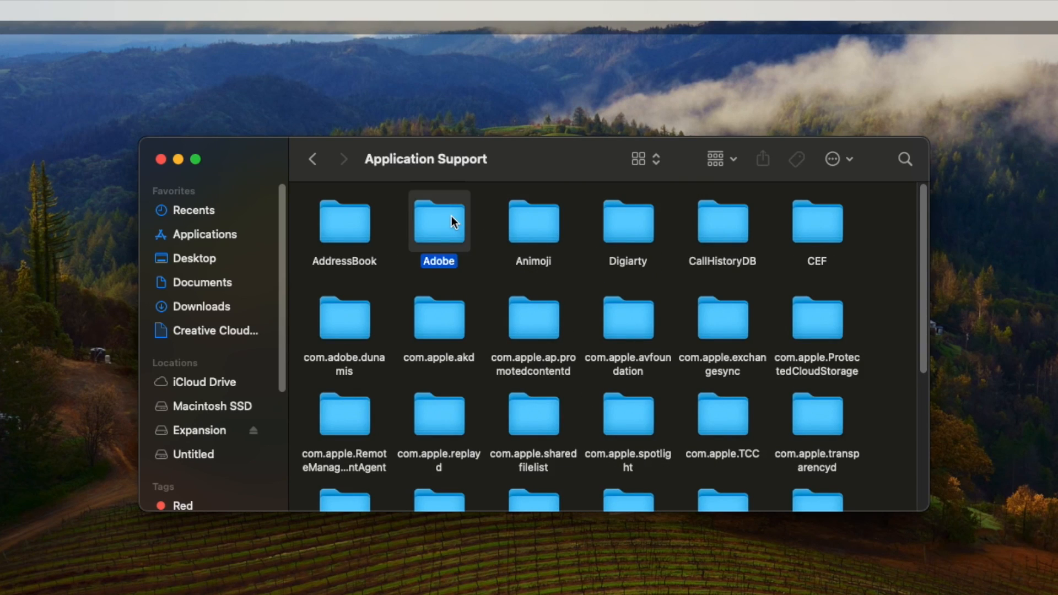
Open the Adobe Lightroom Classic GPU folder, delete its config files, and confirm emptying Trash
double_click(439, 223)
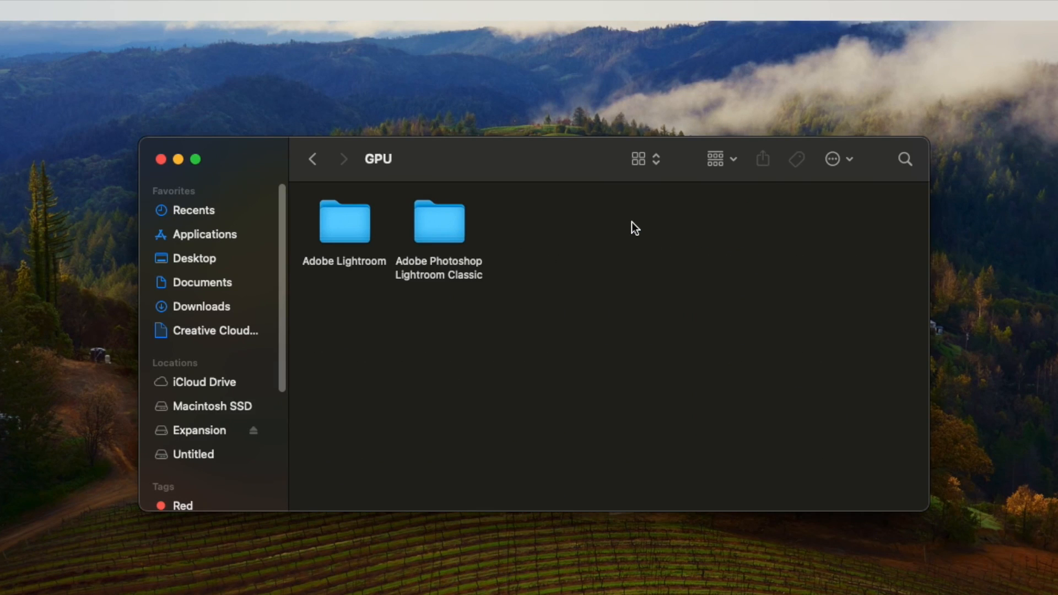
double_click(438, 221)
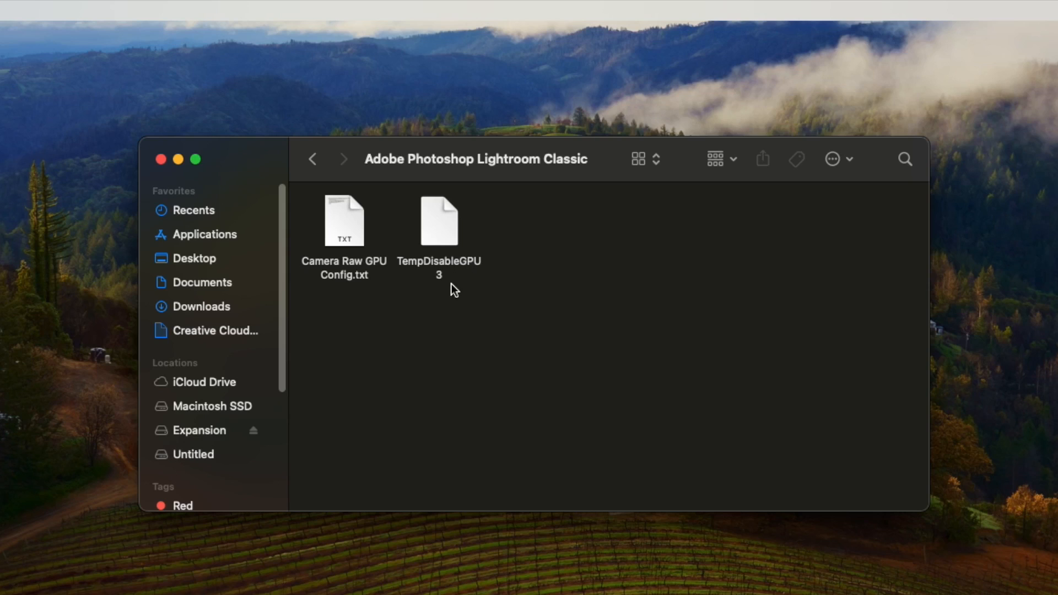
mouse_move(521, 328)
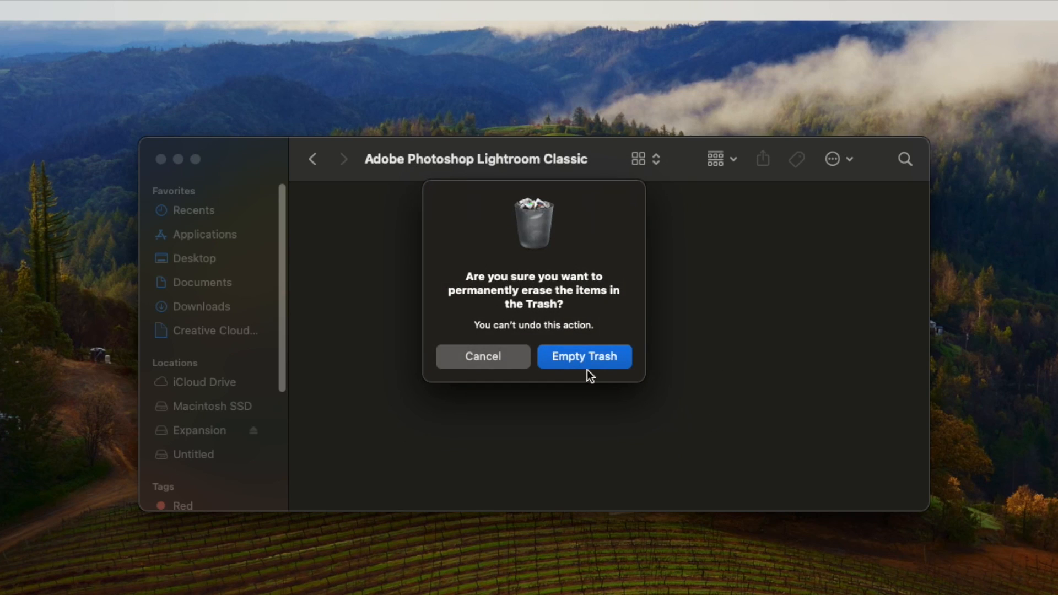
left_click(584, 356)
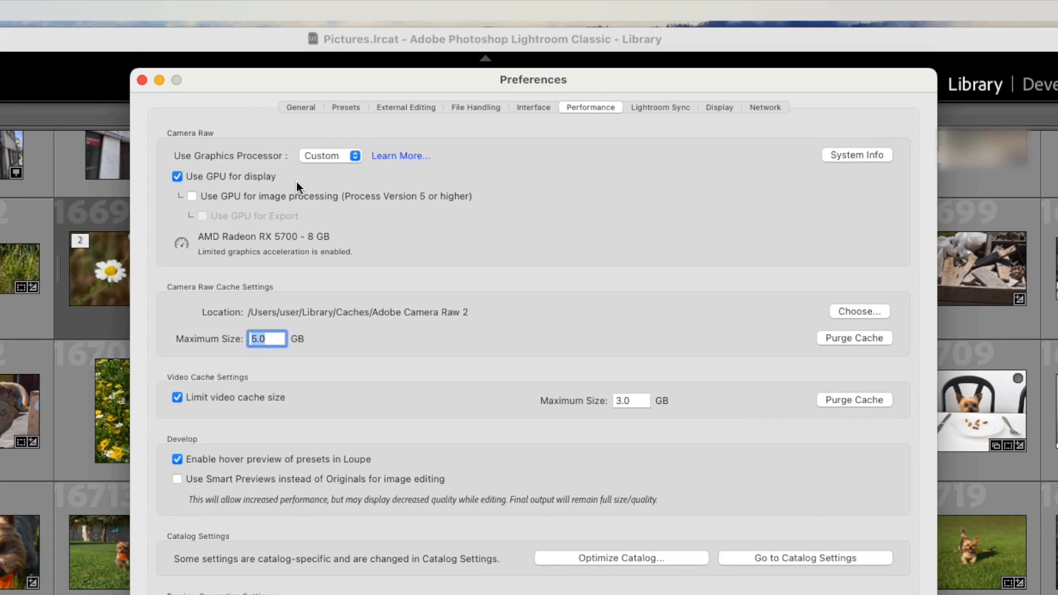
Tick Use GPU for image processing under the Custom graphics processor setting
left_click(192, 196)
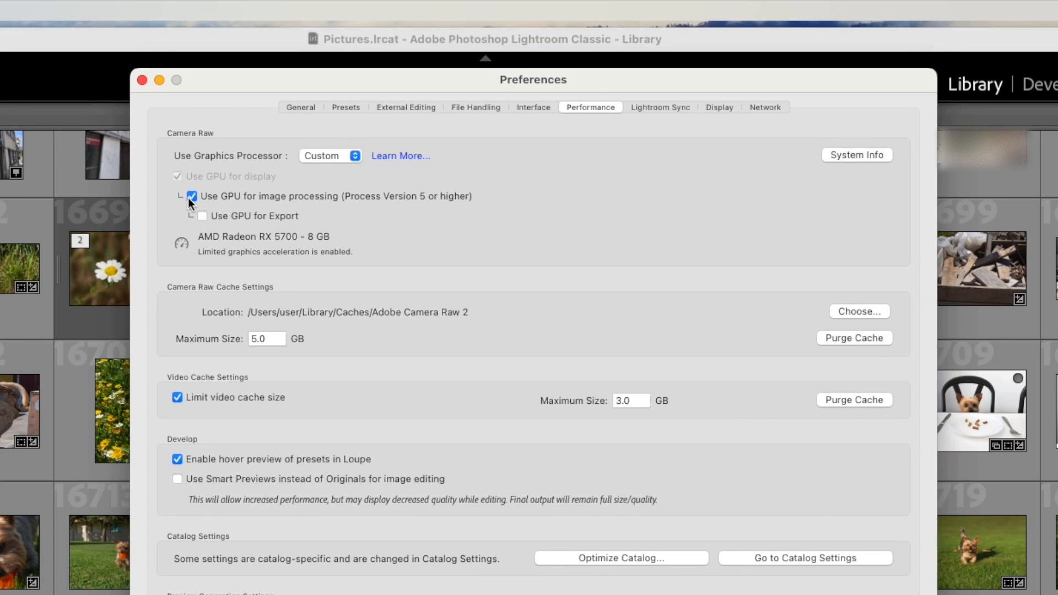
left_click(202, 216)
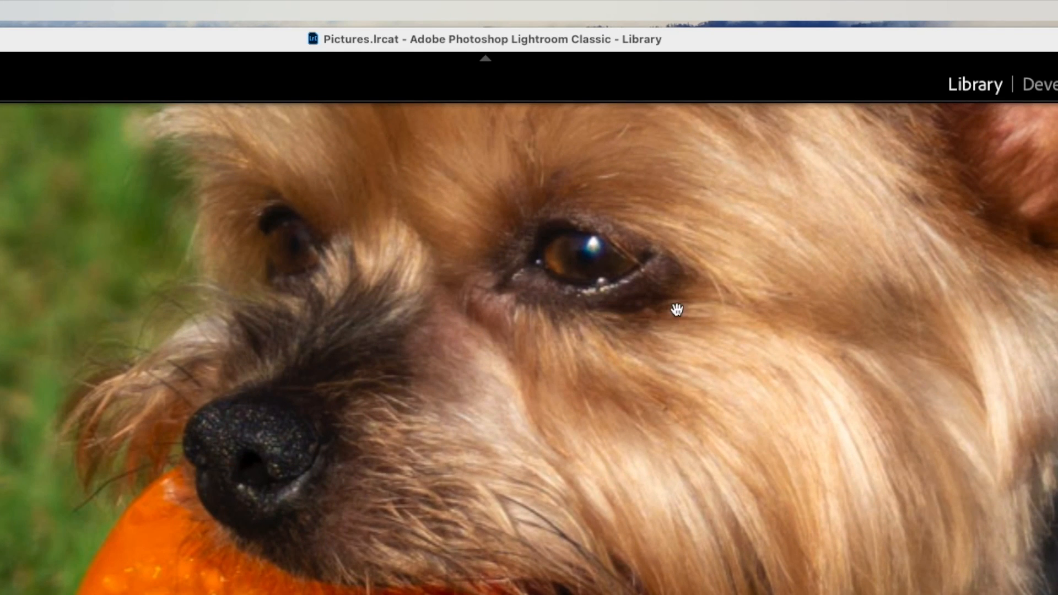
Pan the zoomed dog photo to bring the ear into view
left_click_drag(676, 310, 584, 444)
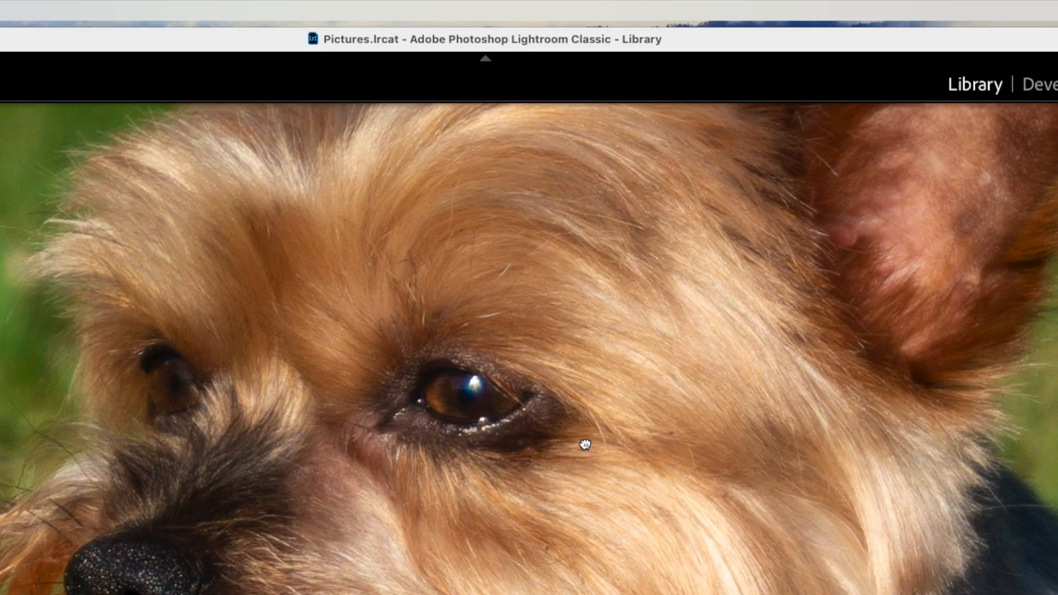